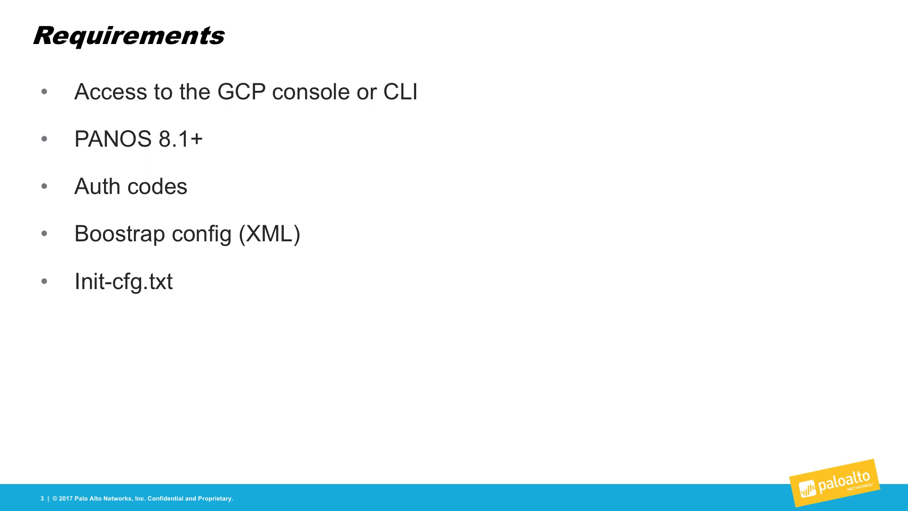
- Leave the slideshow and go to the Cloud Storage bucket browser via Products & services
key(Right)
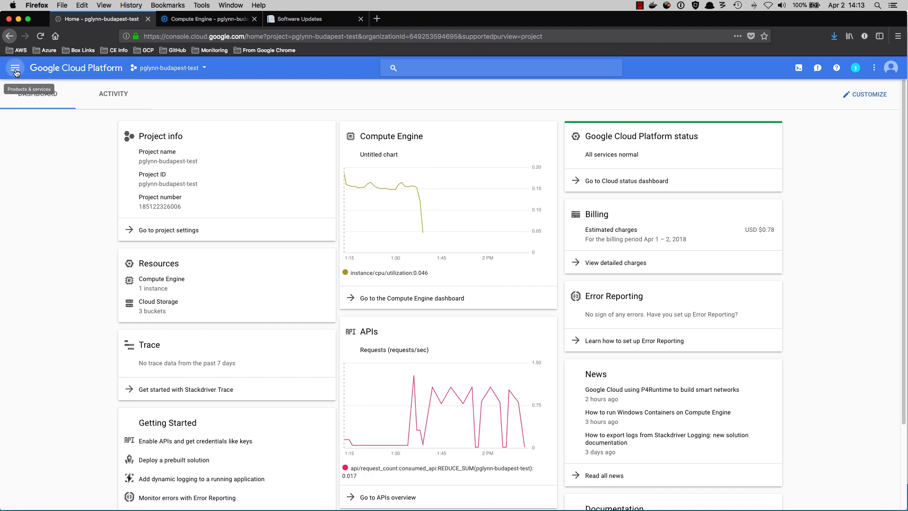
click(15, 68)
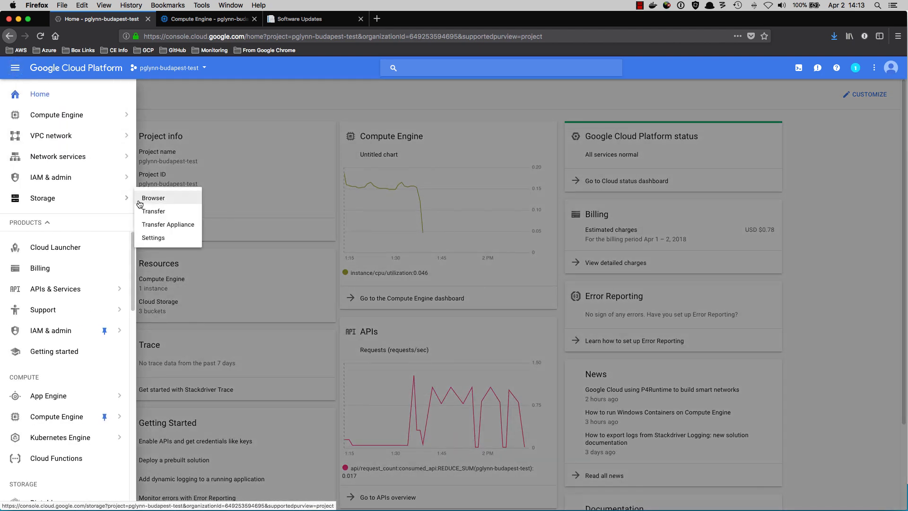
click(153, 197)
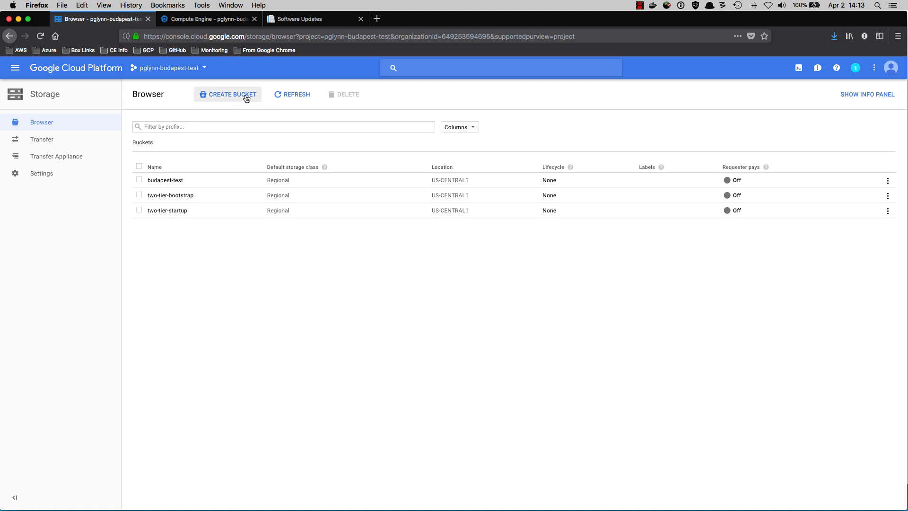
- Create a regional us-central1 bucket named 'pglynn-bootstrapping-test'
click(228, 94)
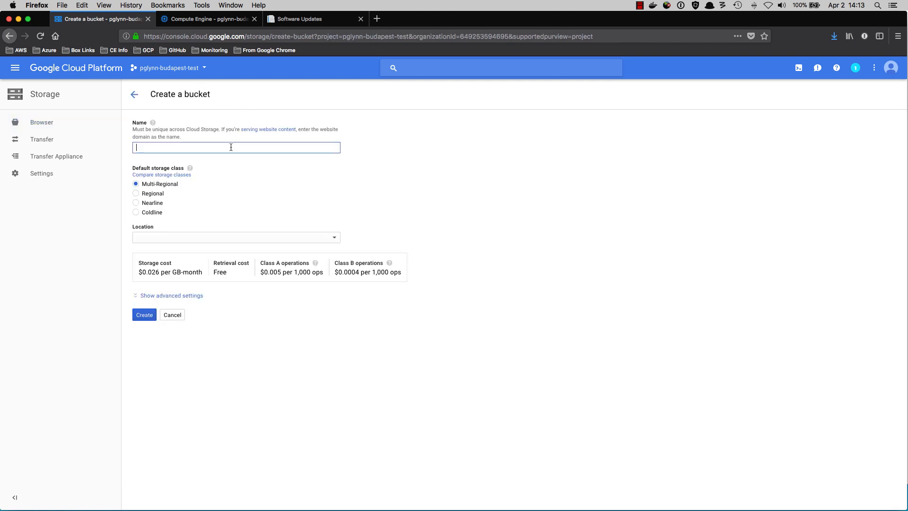
text(pglynn-bootstrapping-test)
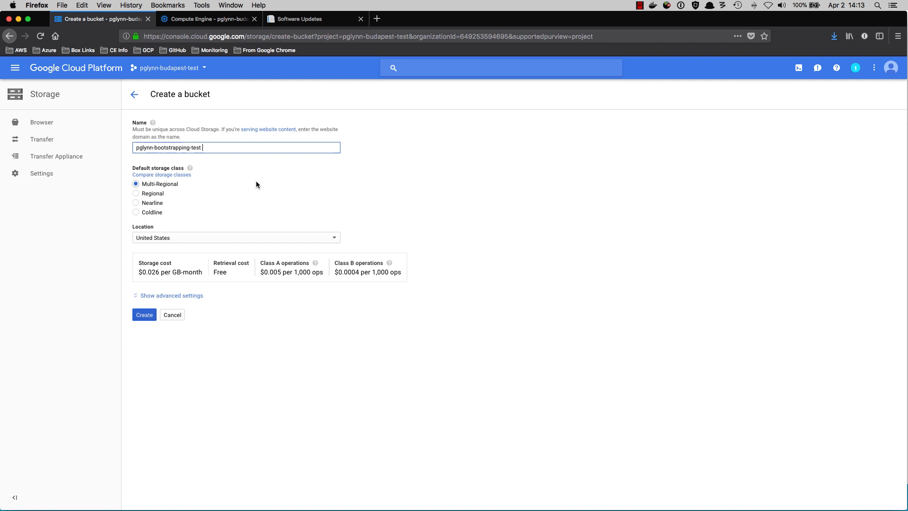
mouse_move(181, 194)
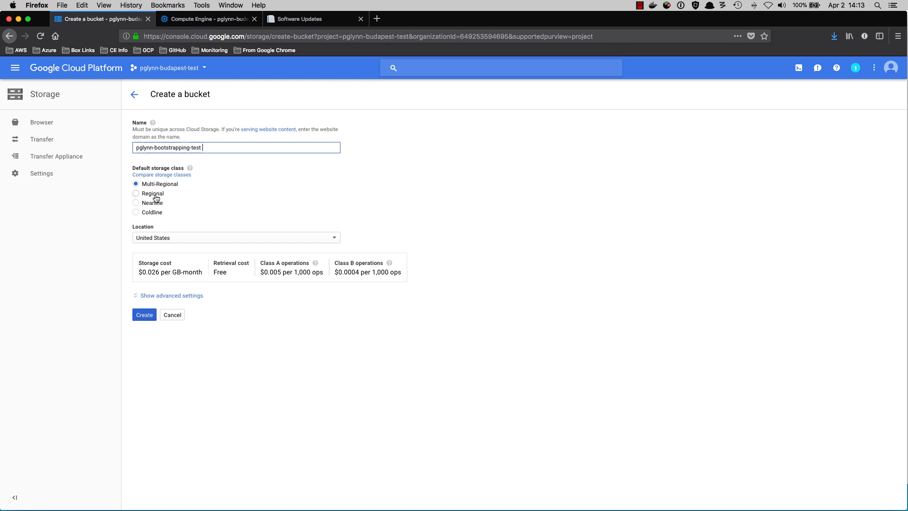
click(135, 193)
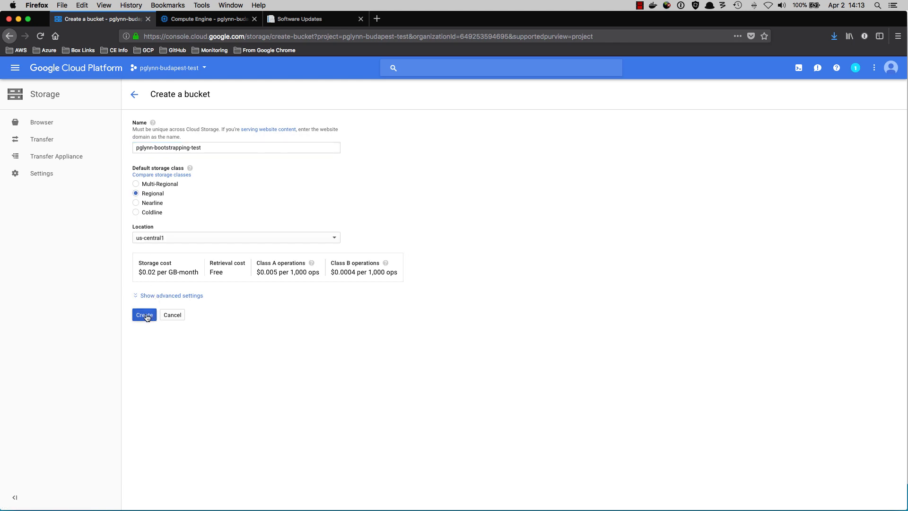
click(144, 314)
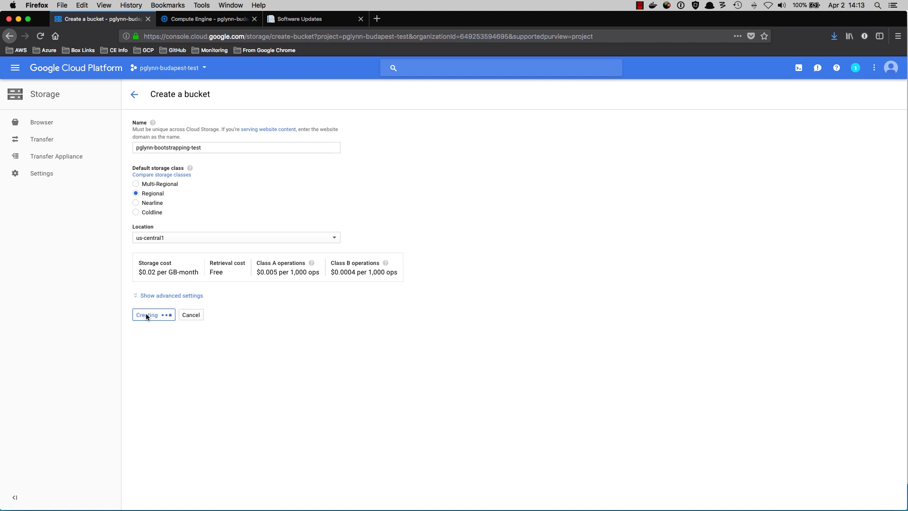
click(149, 314)
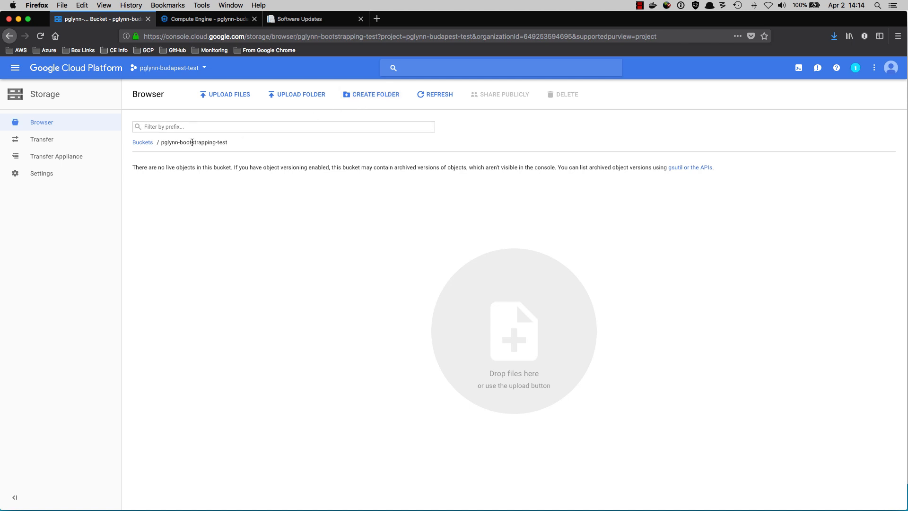
mouse_move(143, 143)
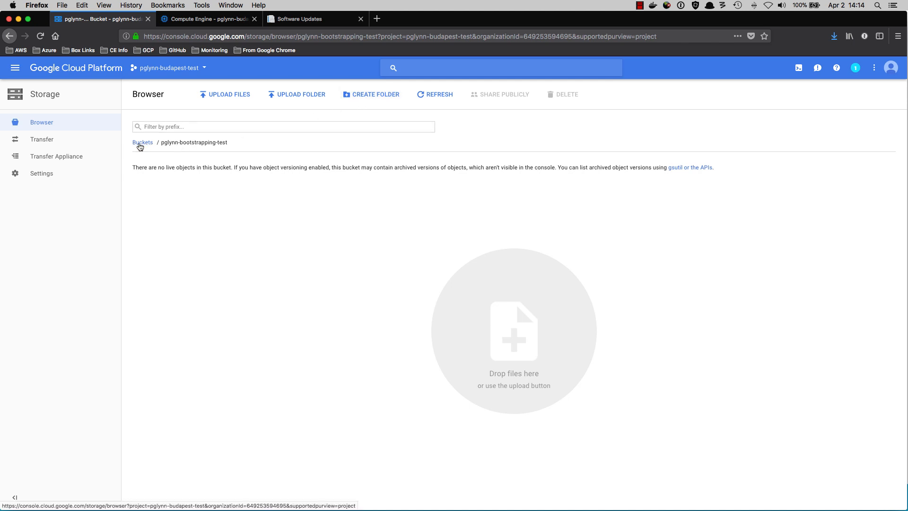
- Return to the bucket list and open the two-tier-bootstrap bucket
click(142, 143)
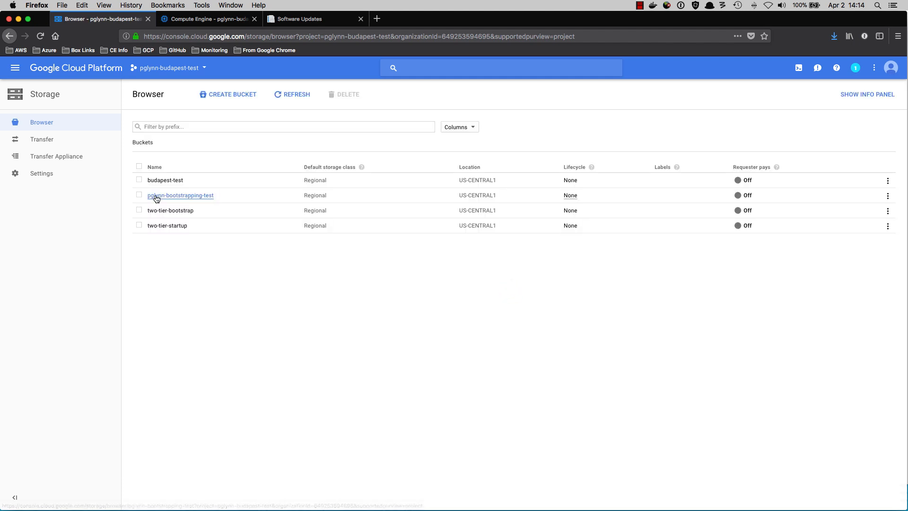
mouse_move(170, 210)
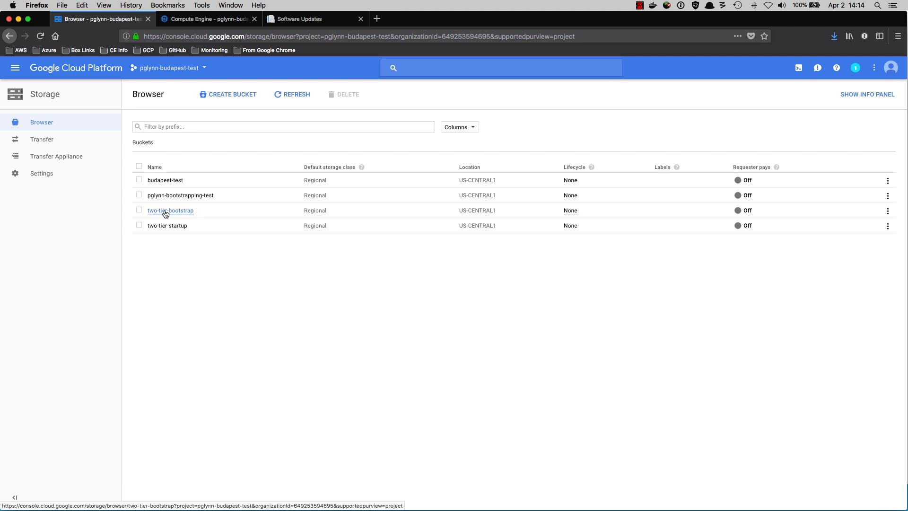
click(171, 210)
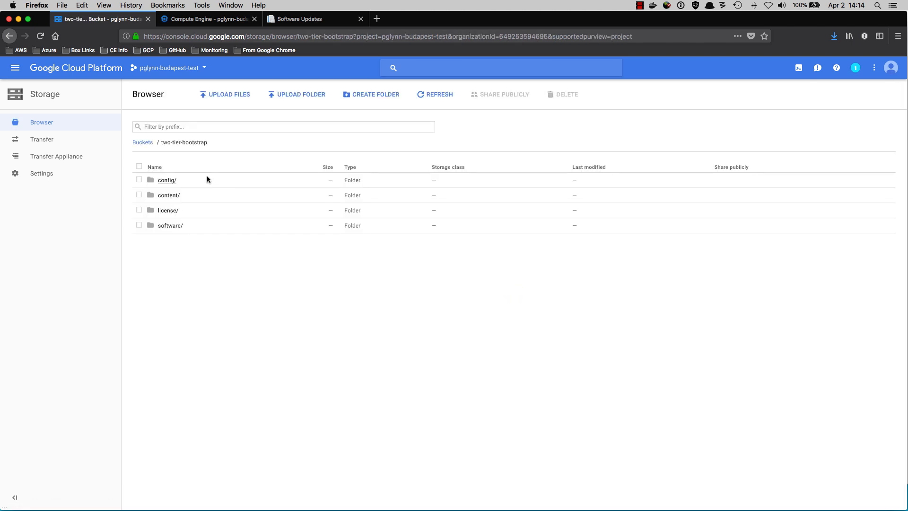
- Inspect the bucket's config and license folders, returning to its top level
click(167, 180)
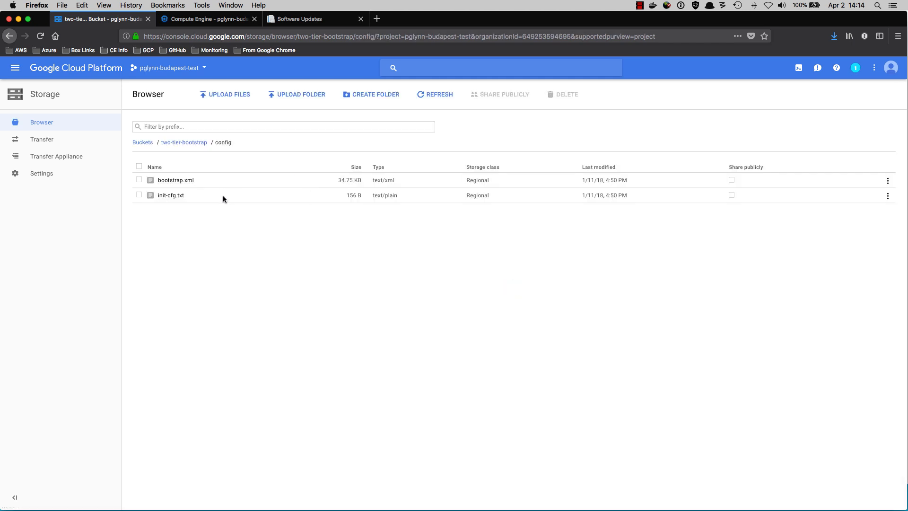
click(184, 142)
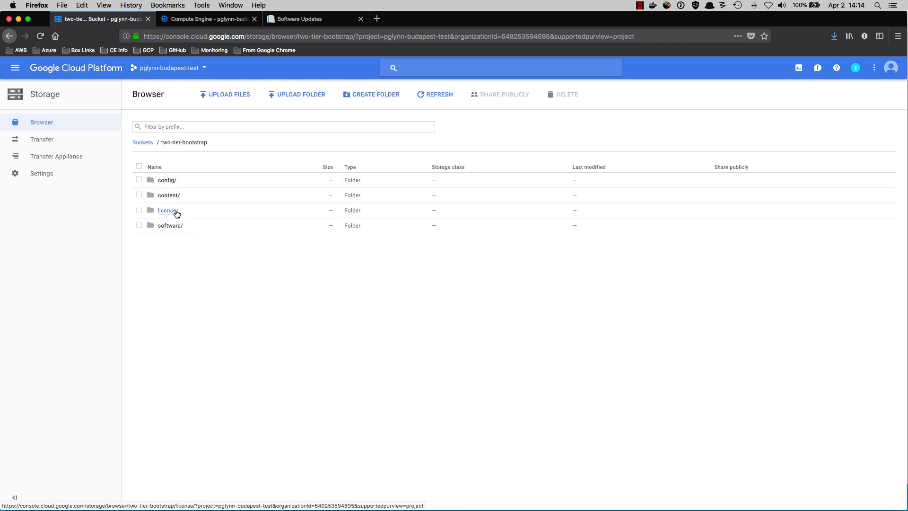
click(169, 195)
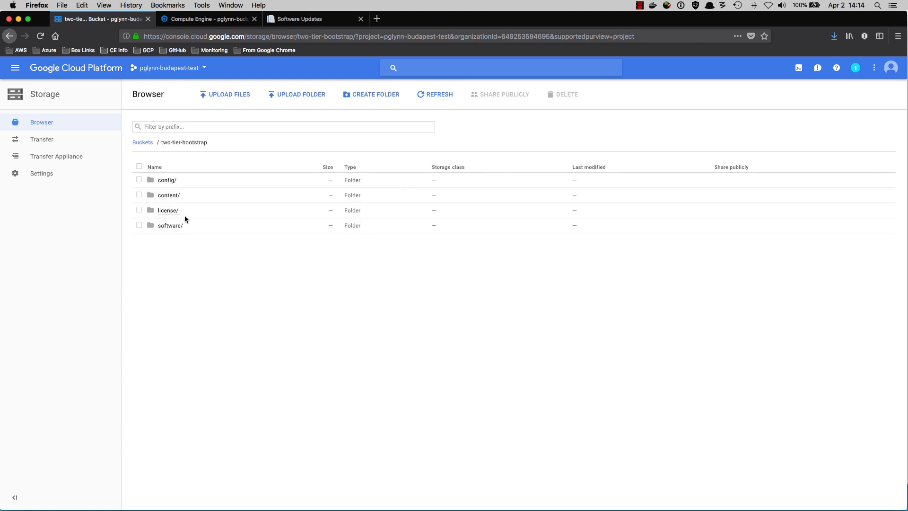
click(169, 210)
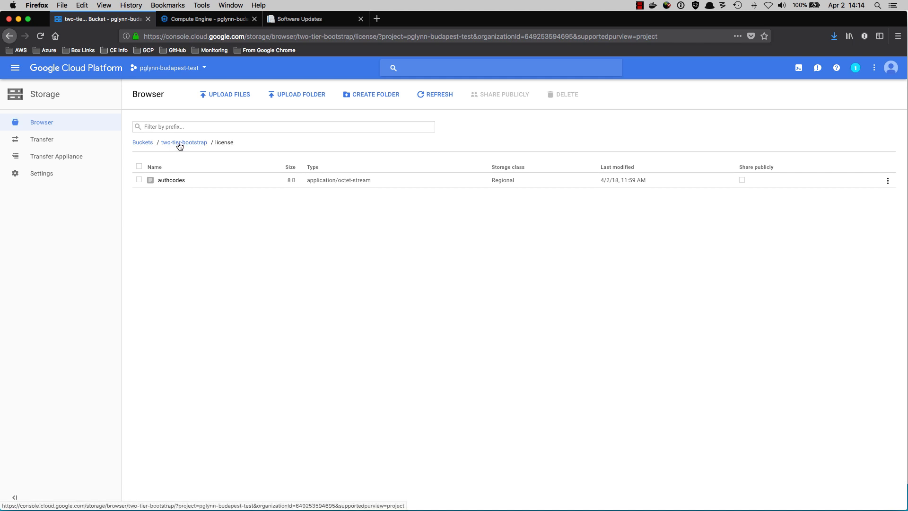
click(183, 143)
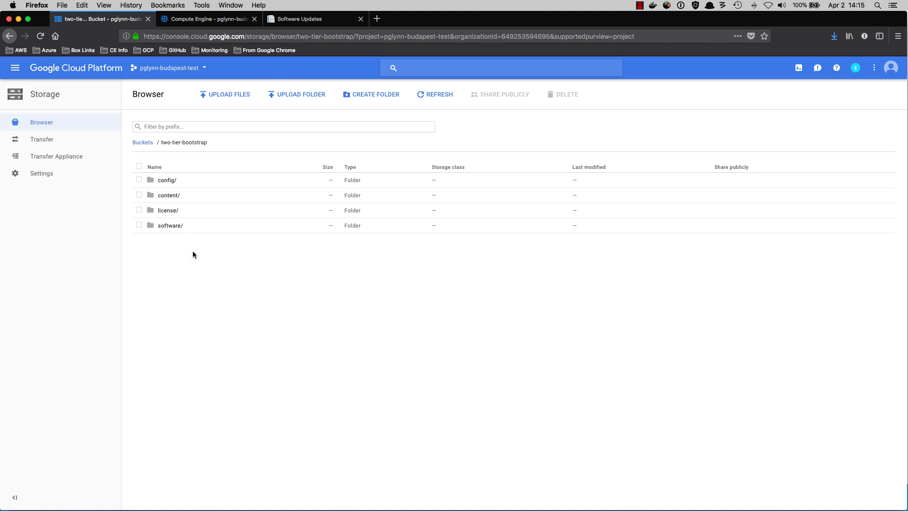
mouse_move(202, 254)
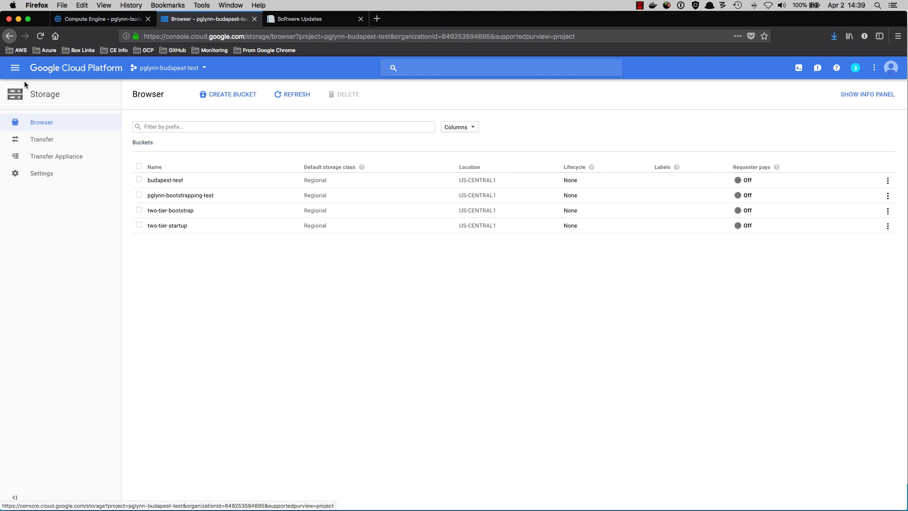
- Go to the Compute Engine VM instances list via Products & services
click(14, 68)
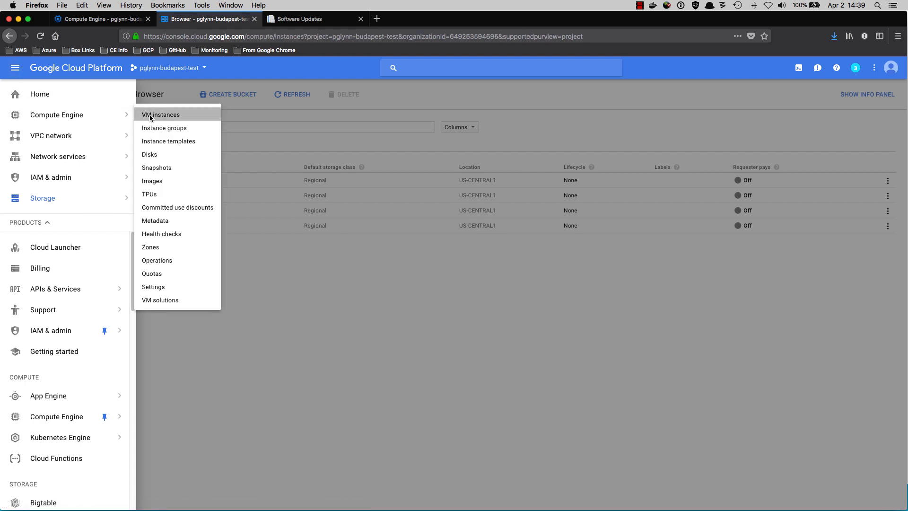
click(161, 115)
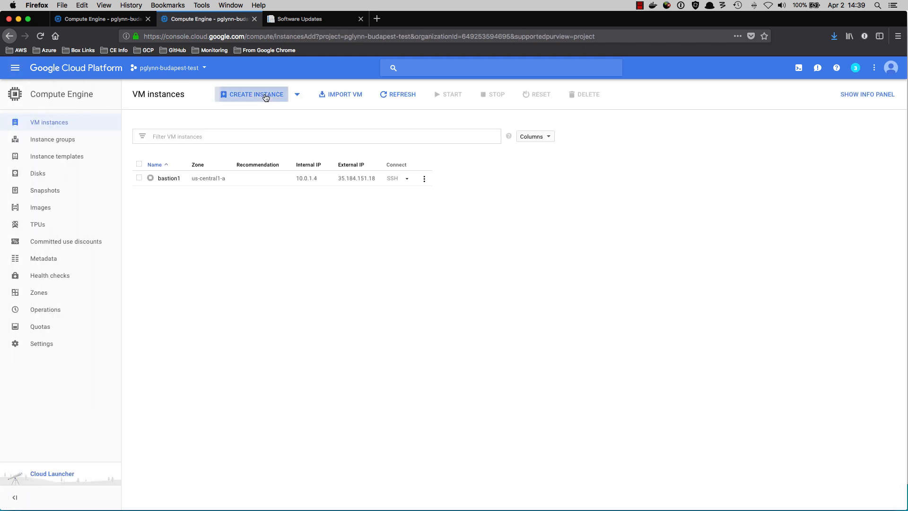
- Start creating a new VM instance from the VM instances list
click(255, 94)
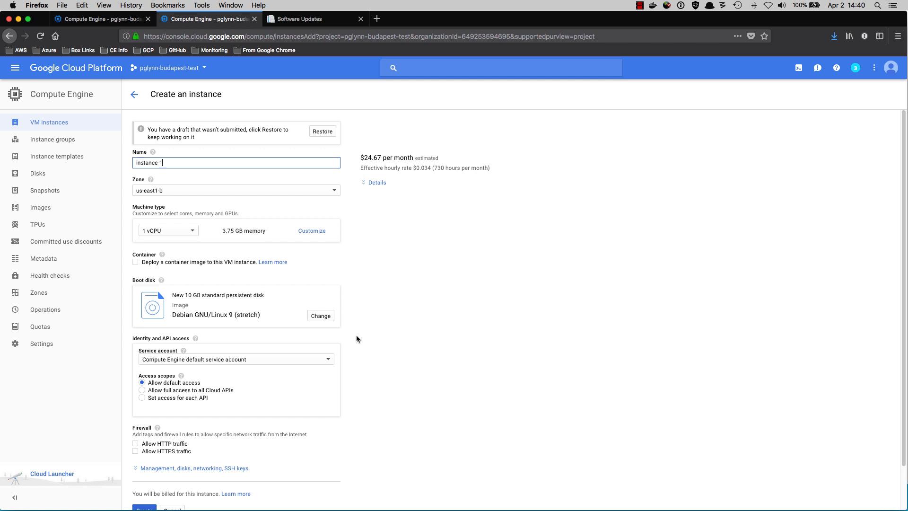
mouse_move(256, 257)
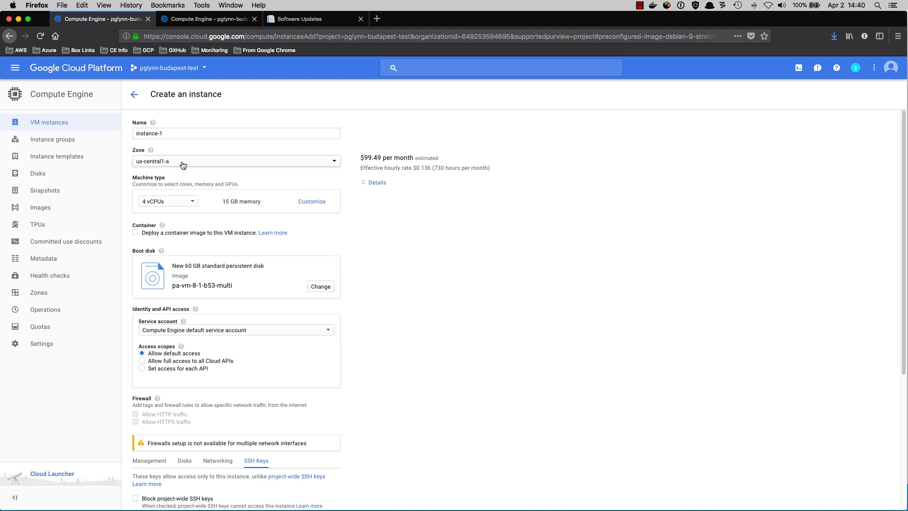
mouse_move(171, 205)
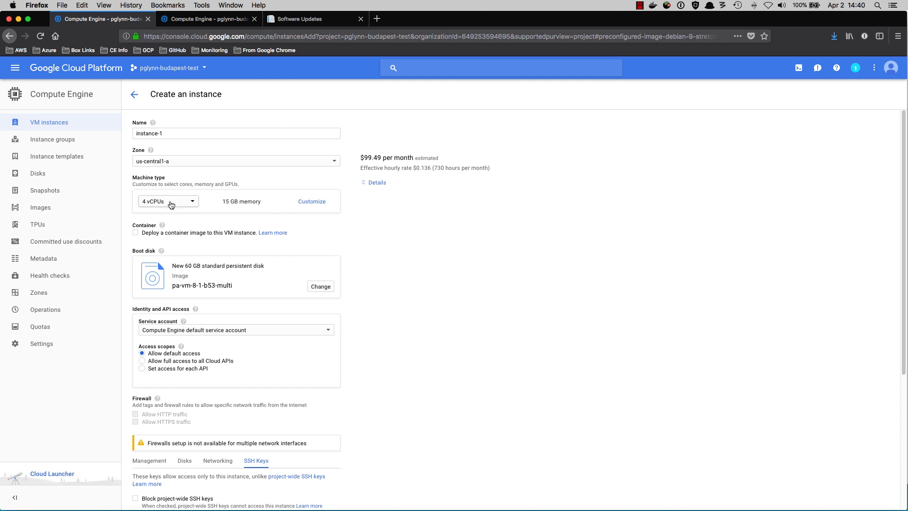
click(168, 201)
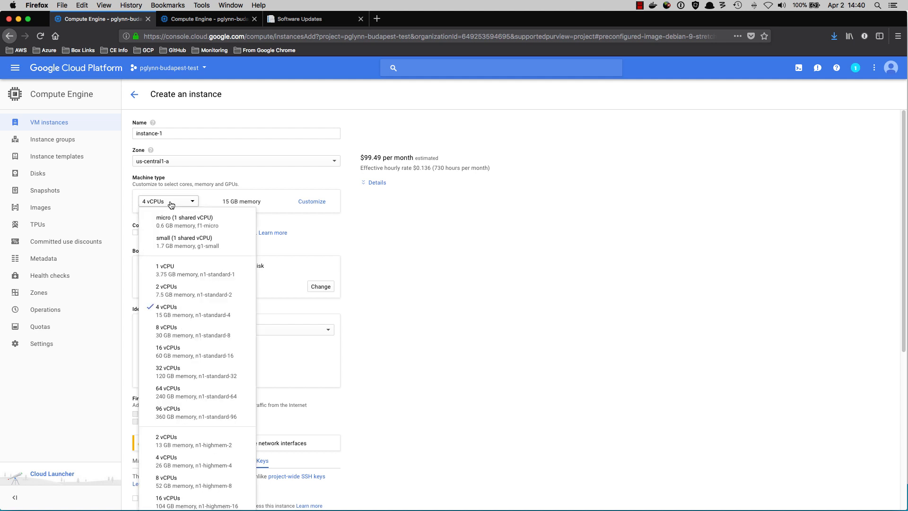
mouse_move(177, 270)
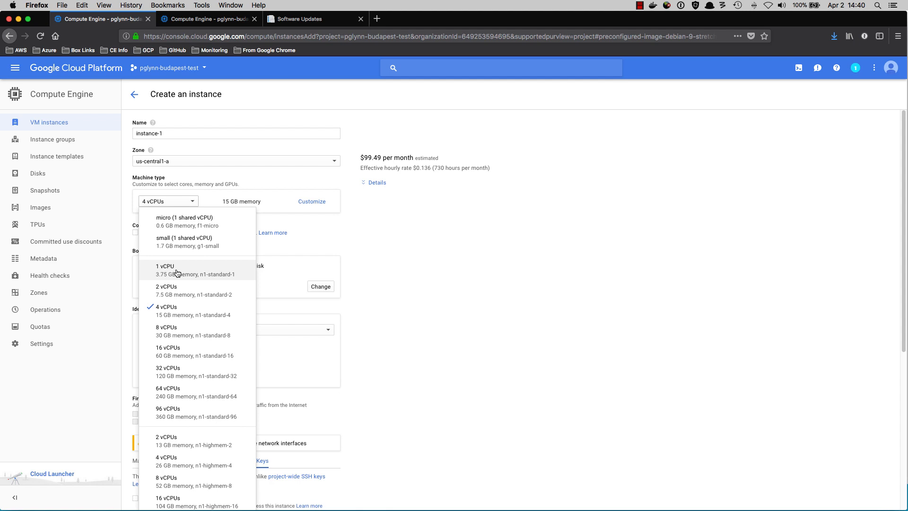
mouse_move(182, 314)
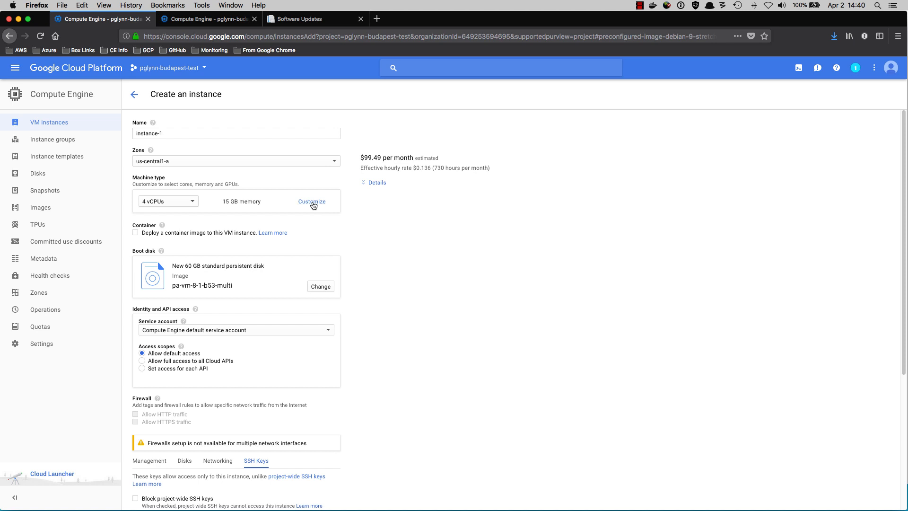
- Review custom cores and memory, keeping 4 vCPUs with 15 GB, then return to basic view
click(311, 200)
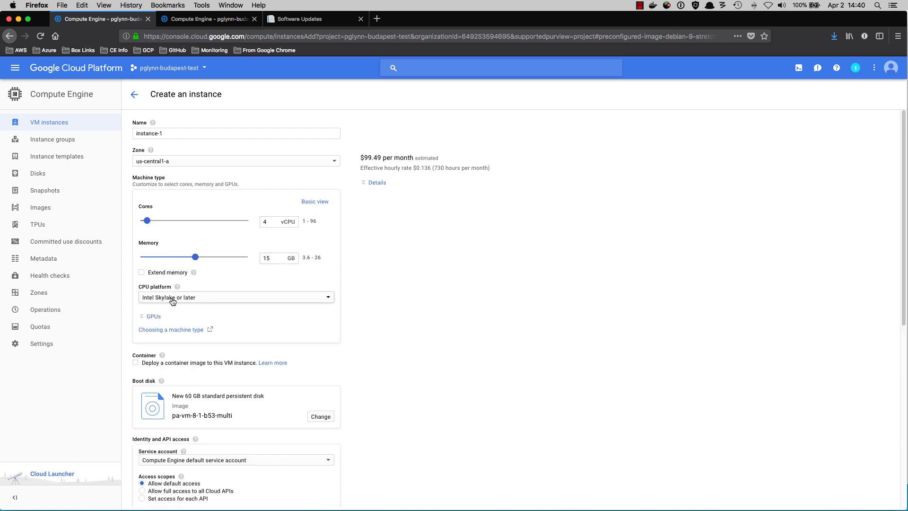
mouse_move(168, 303)
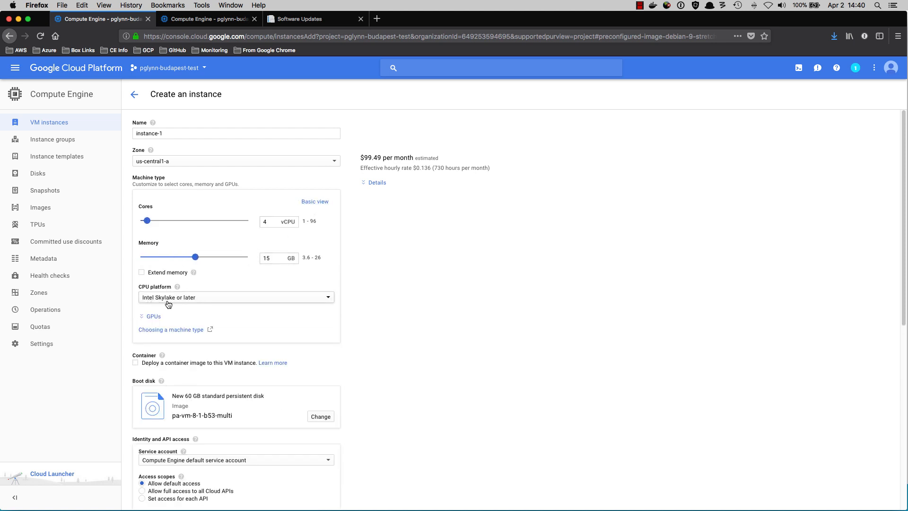
mouse_move(191, 303)
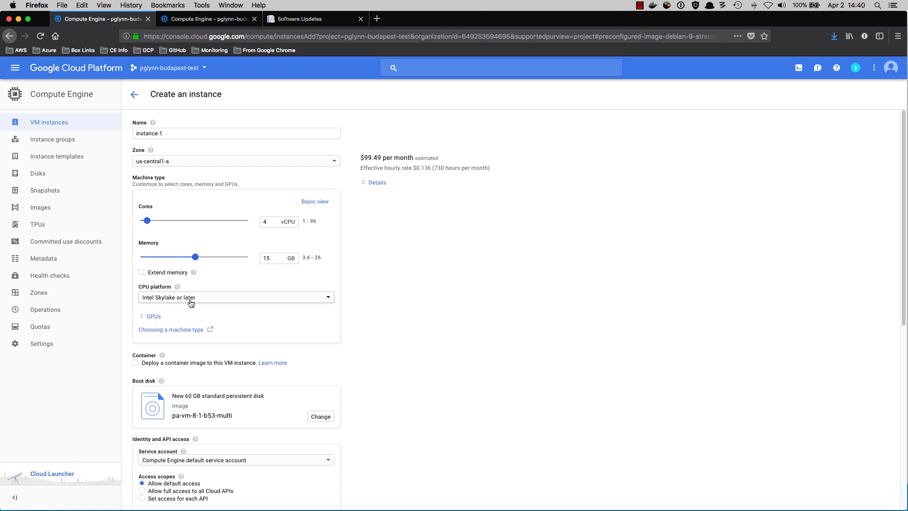
mouse_move(194, 302)
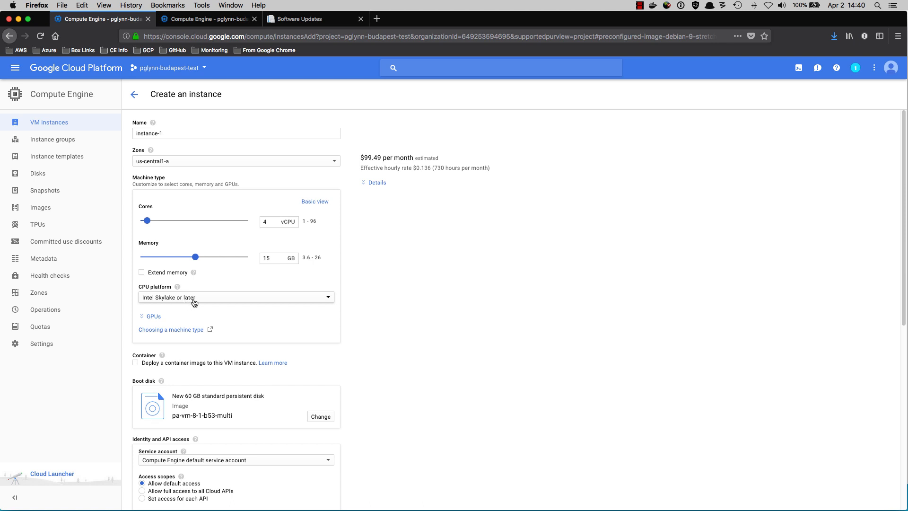
click(314, 201)
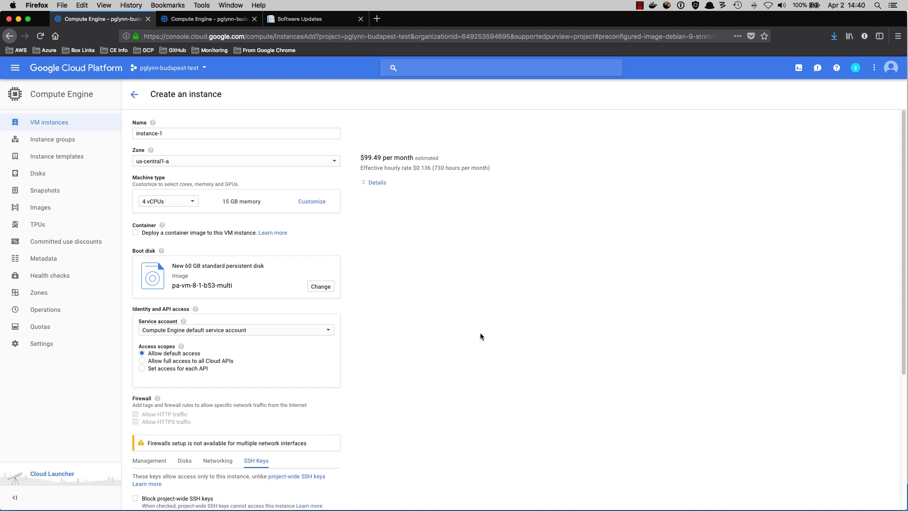
mouse_move(473, 335)
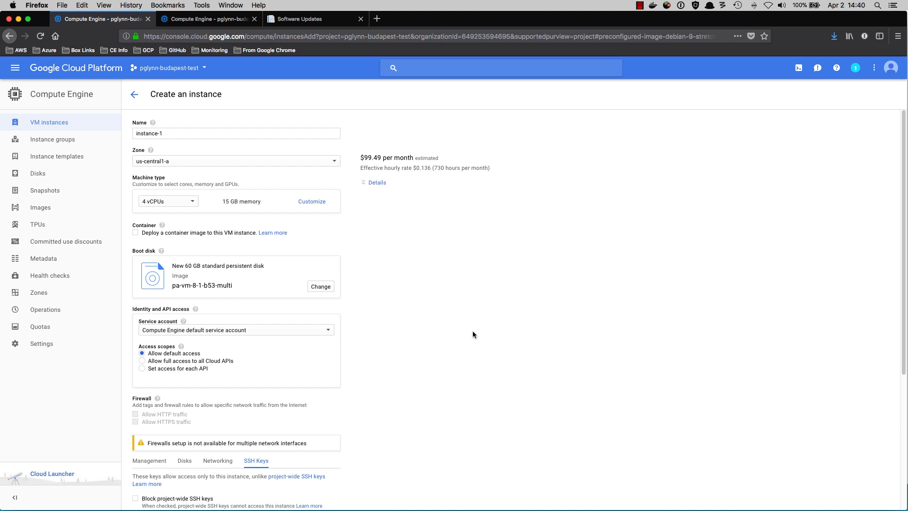
mouse_move(456, 320)
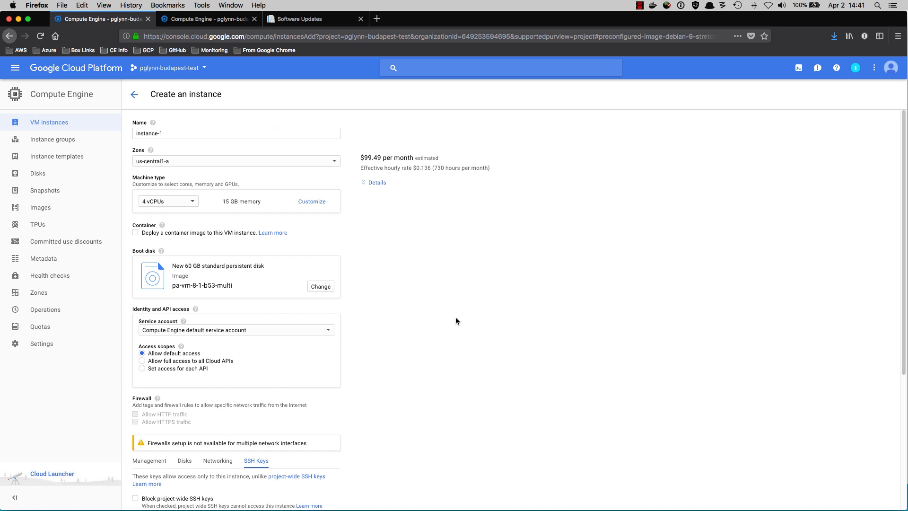
mouse_move(427, 317)
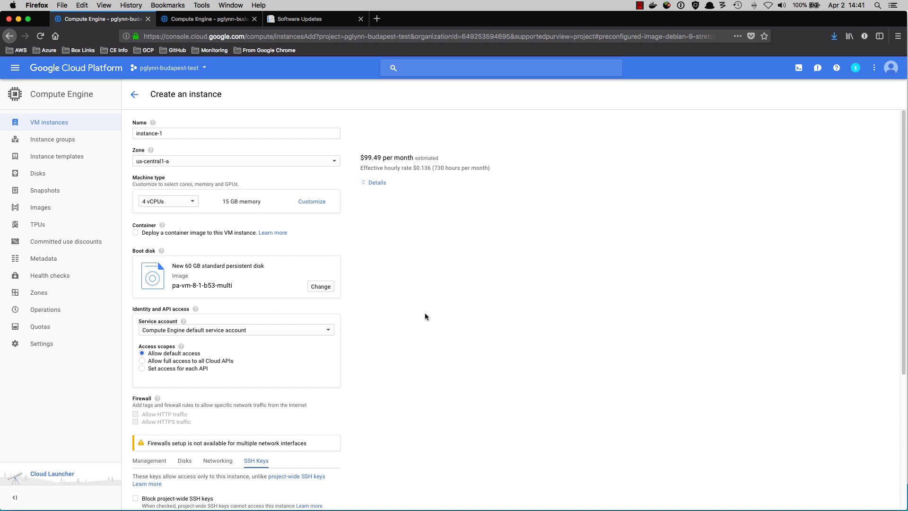
- Show the Management settings with bootstrap metadata pointing to two-tier-bootstrap
scroll(down, 3)
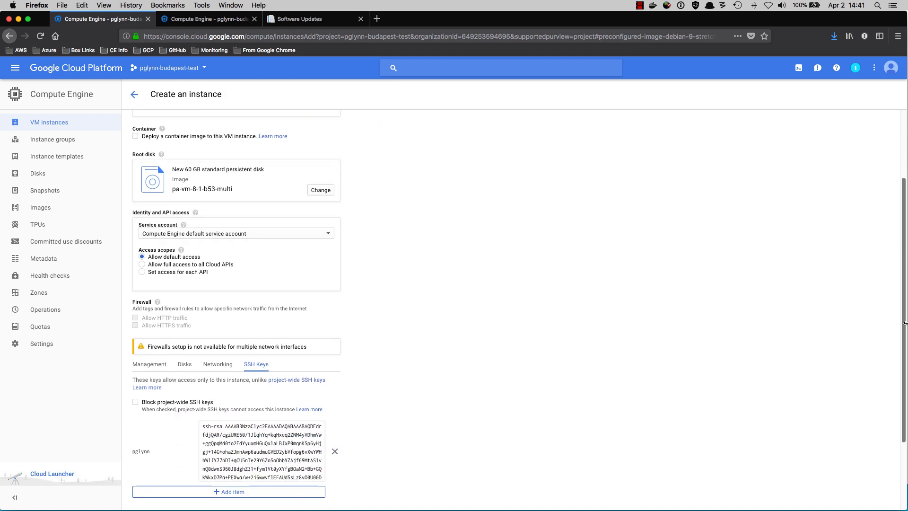
scroll(down, 3)
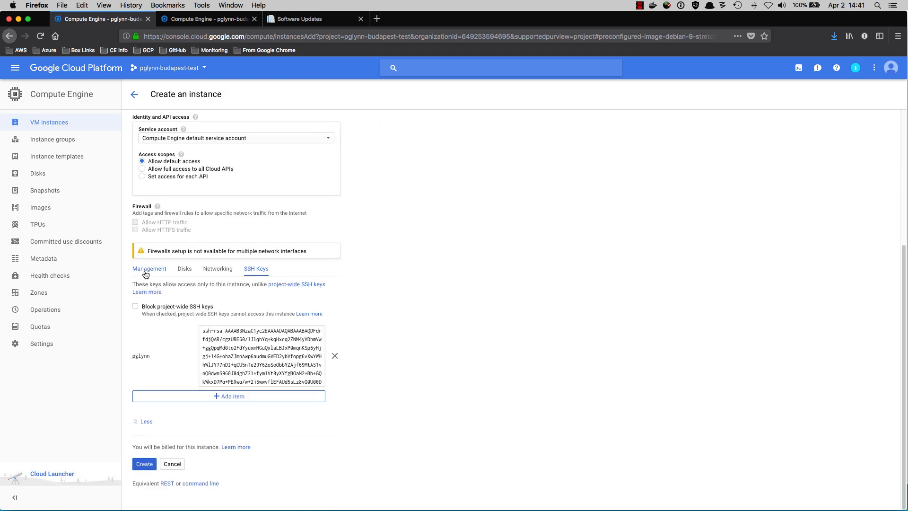
click(148, 268)
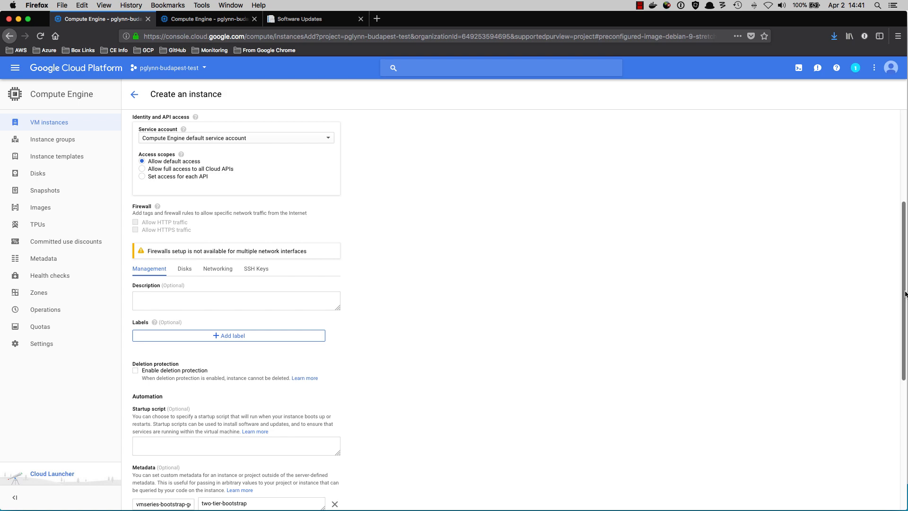
scroll(down, 3)
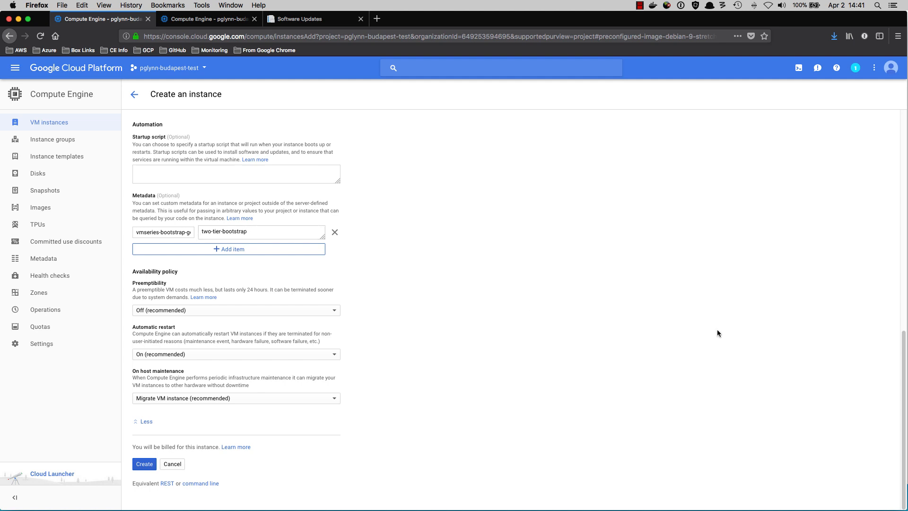
mouse_move(244, 289)
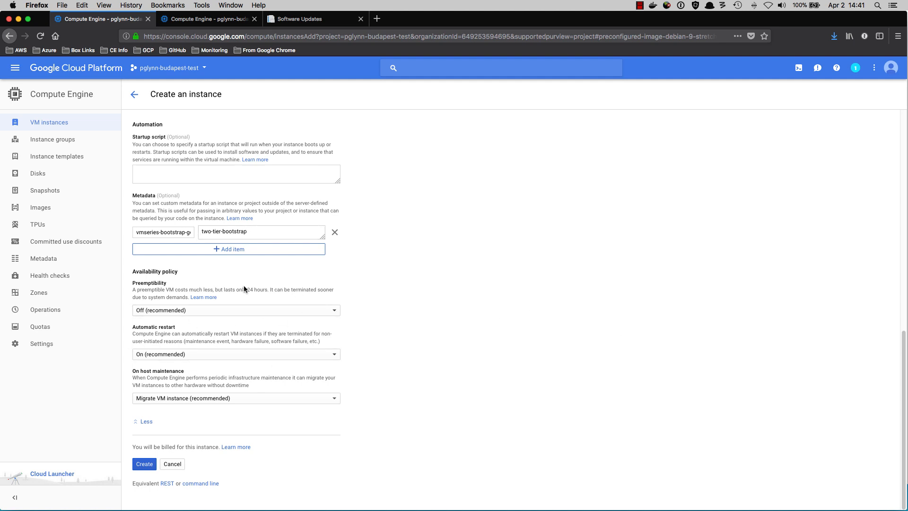
mouse_move(903, 339)
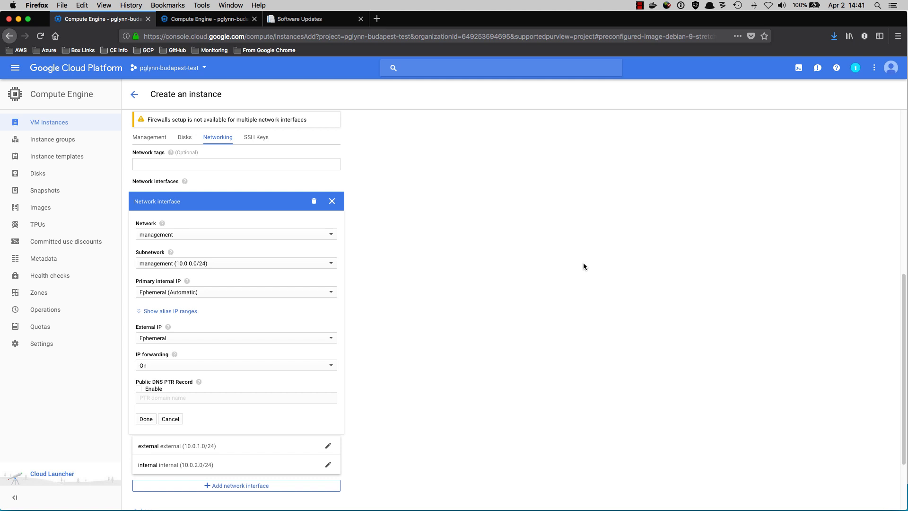
- Scroll to the networking settings showing the management interface with IP forwarding on
scroll(down, 3)
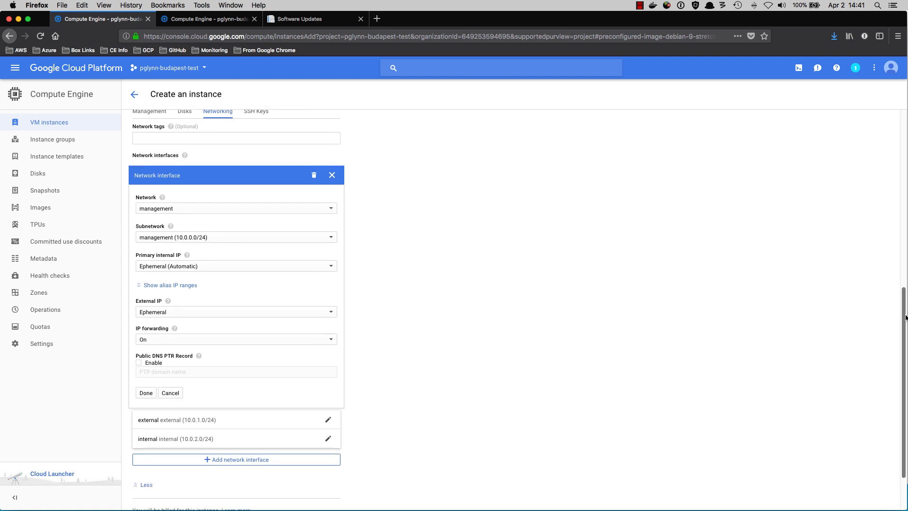
scroll(down, 3)
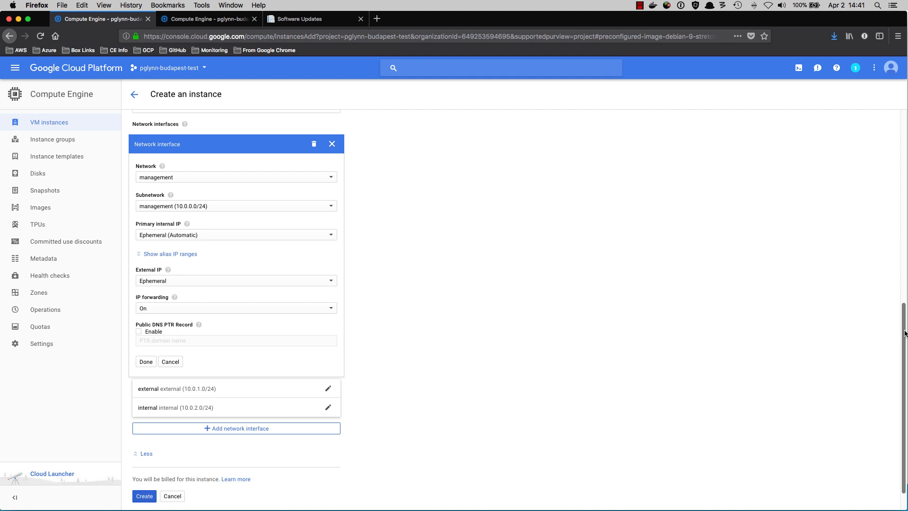
mouse_move(605, 308)
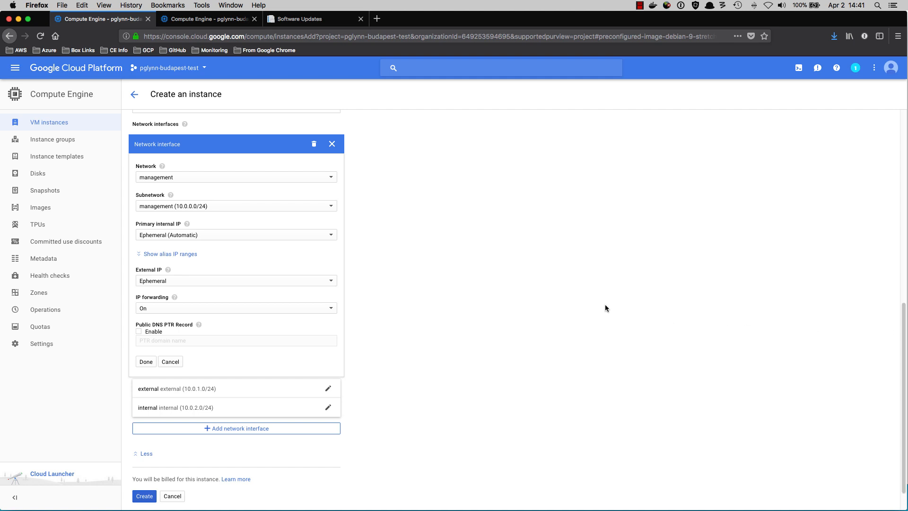
mouse_move(576, 305)
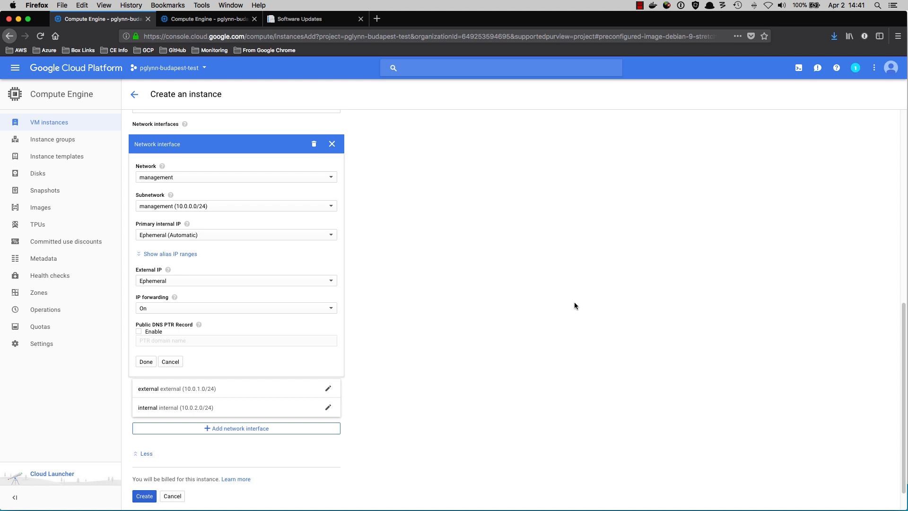
mouse_move(438, 298)
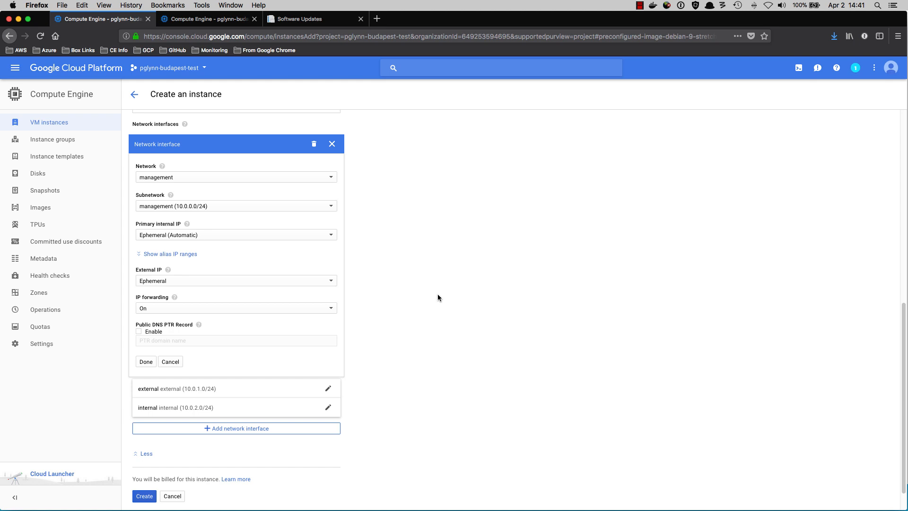
mouse_move(151, 312)
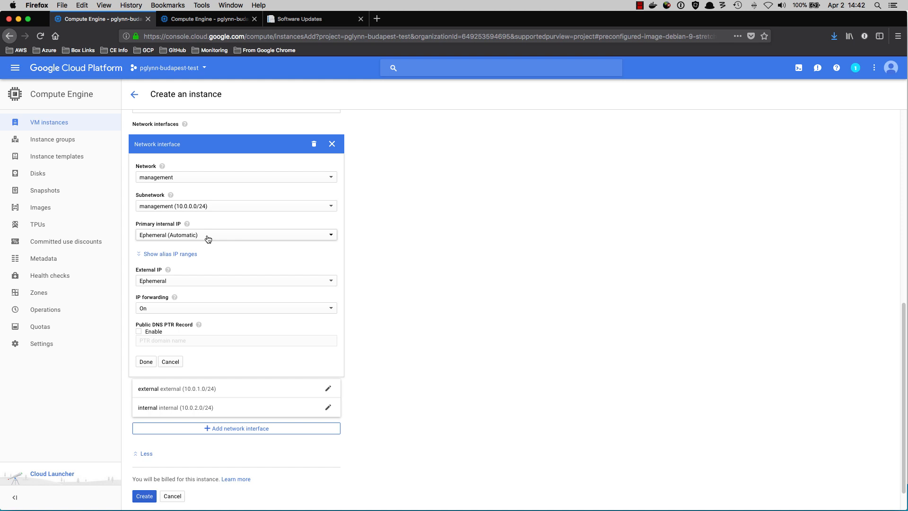
mouse_move(182, 280)
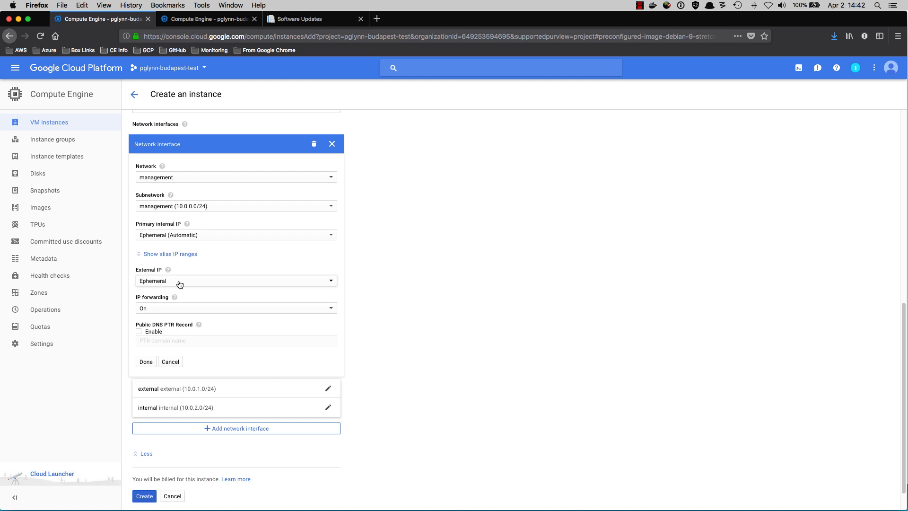
mouse_move(180, 285)
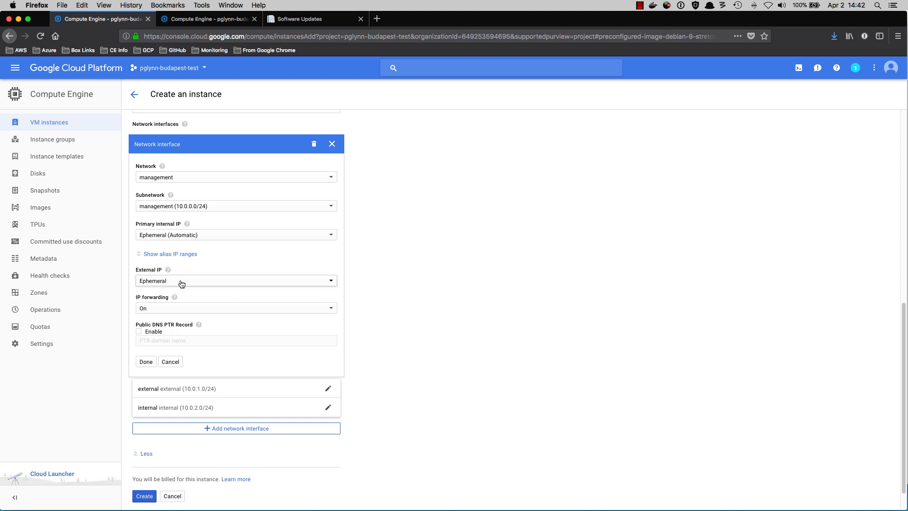
mouse_move(184, 282)
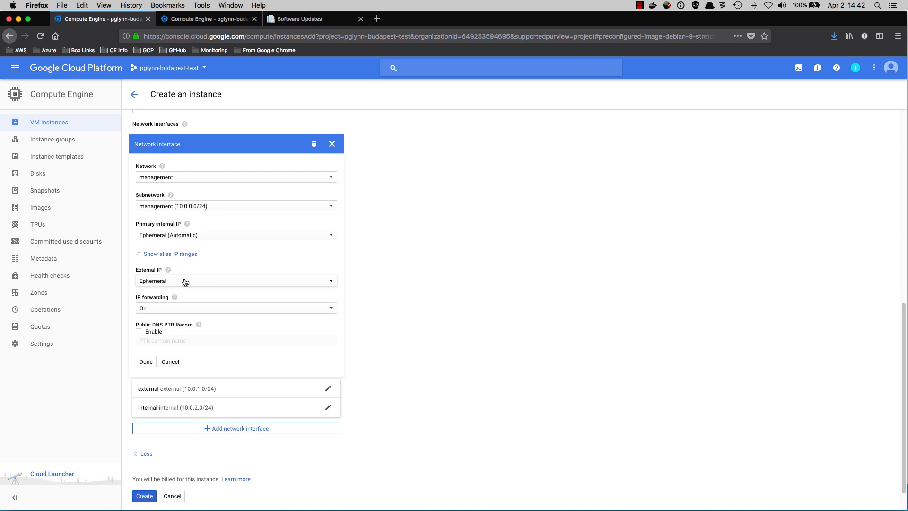
mouse_move(329, 410)
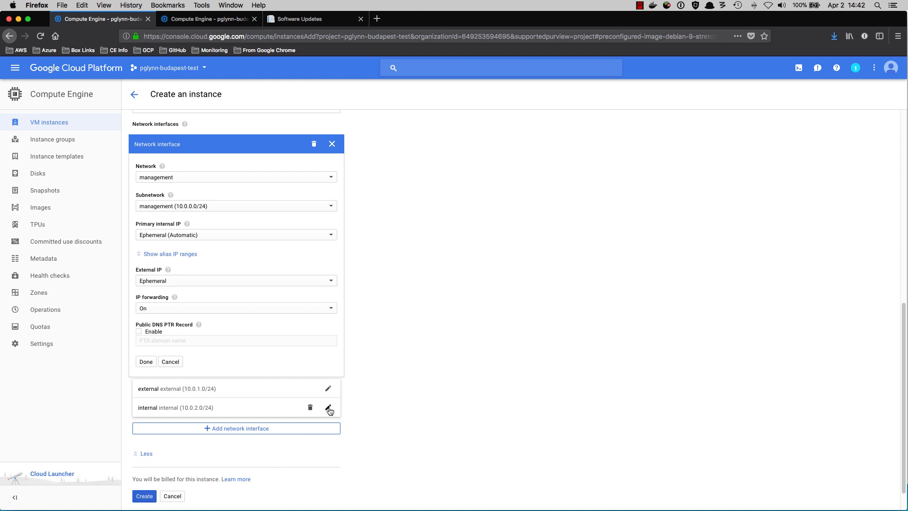
- Edit the internal interface showing subnet 10.0.2.0/24 with no external IP
click(328, 407)
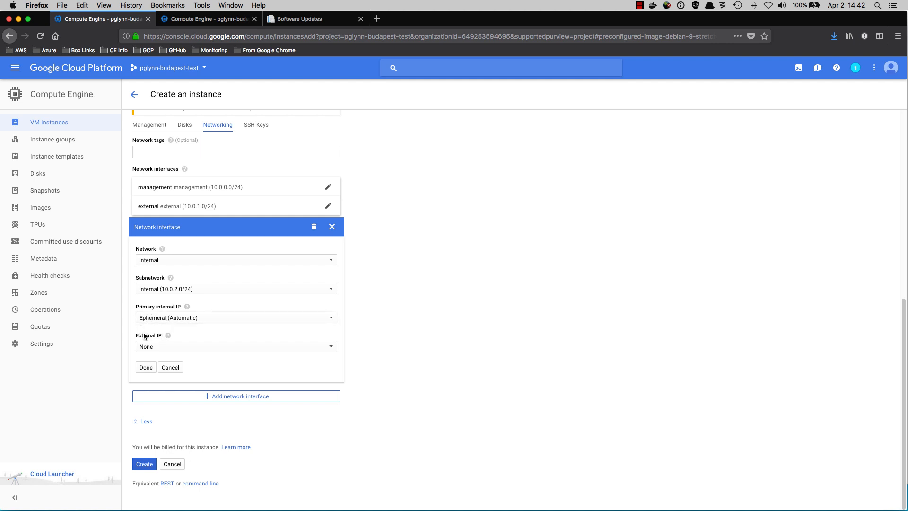
mouse_move(148, 331)
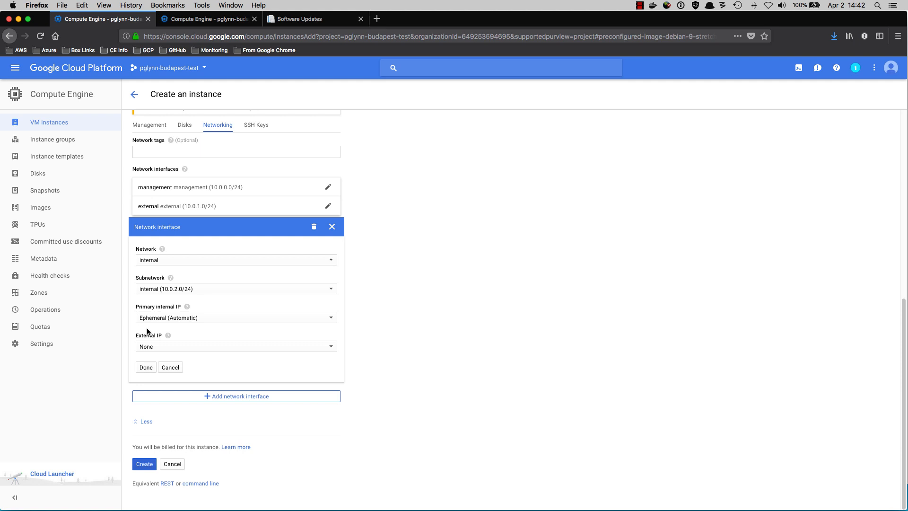
mouse_move(256, 125)
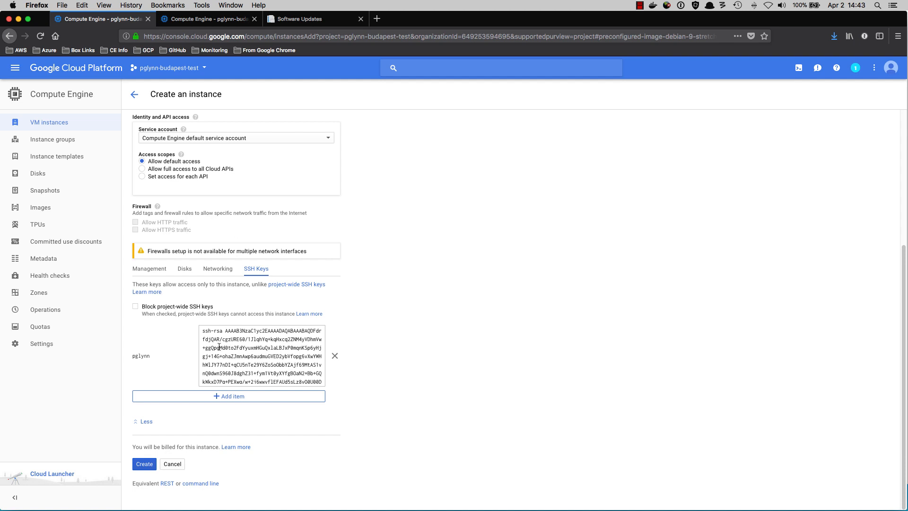
- Create instance-1 and switch to the Palo Alto firewall dashboard for sample-cft-fw
click(144, 464)
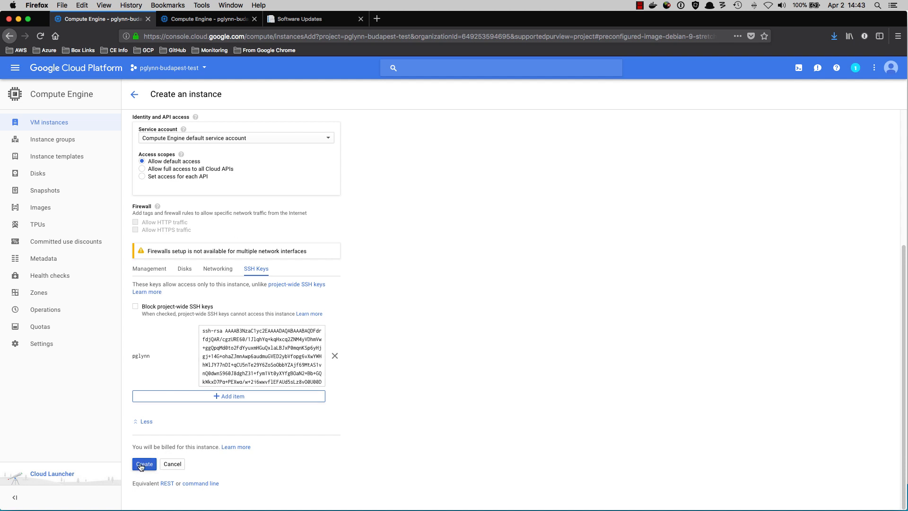
click(144, 464)
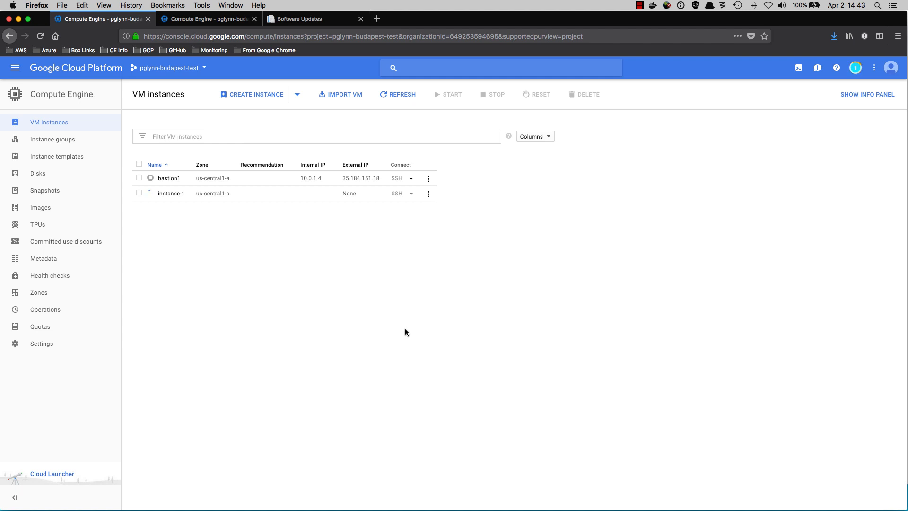
mouse_move(407, 333)
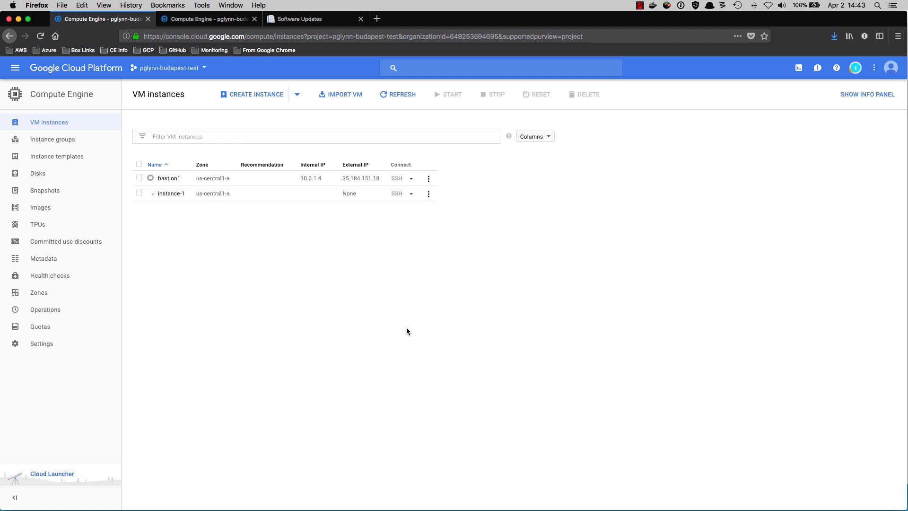
click(422, 19)
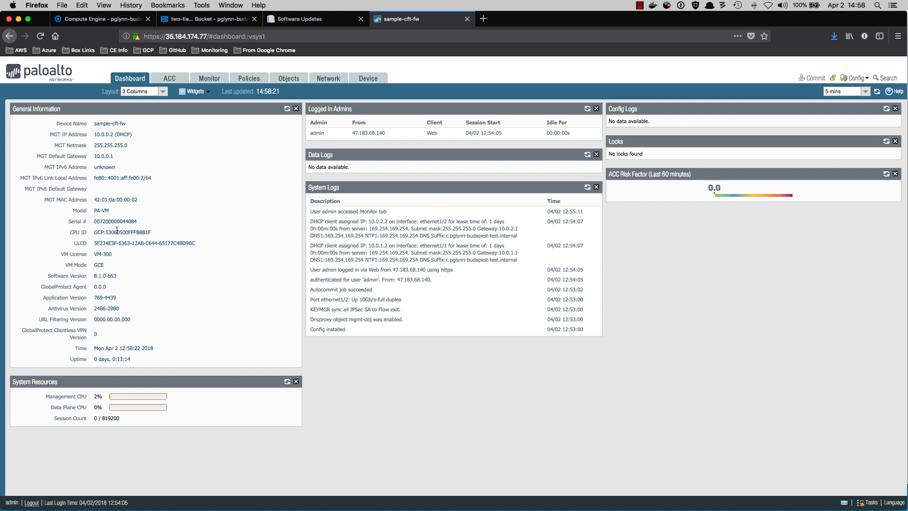
mouse_move(107, 278)
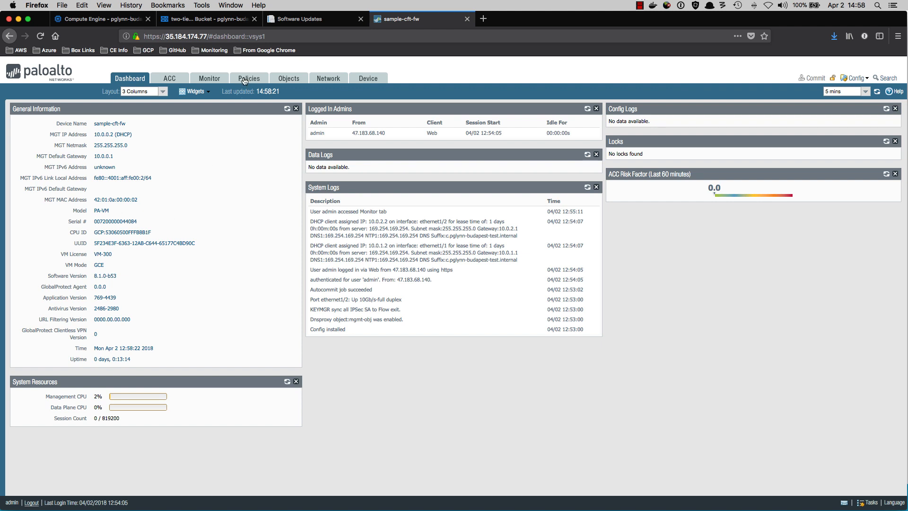
- Show the Security policy rulebase listing eight rules, including SSH 221-222 Inbound, Web browsing and Web to DB
click(249, 78)
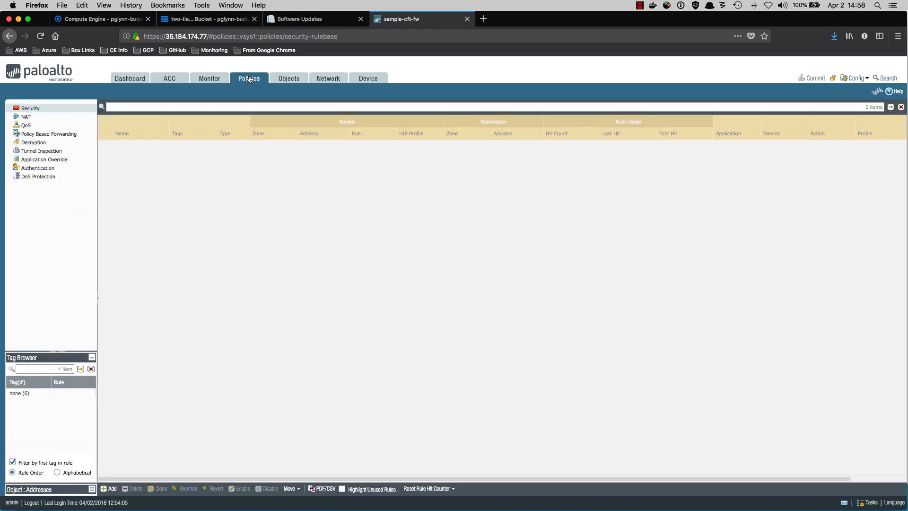
click(249, 78)
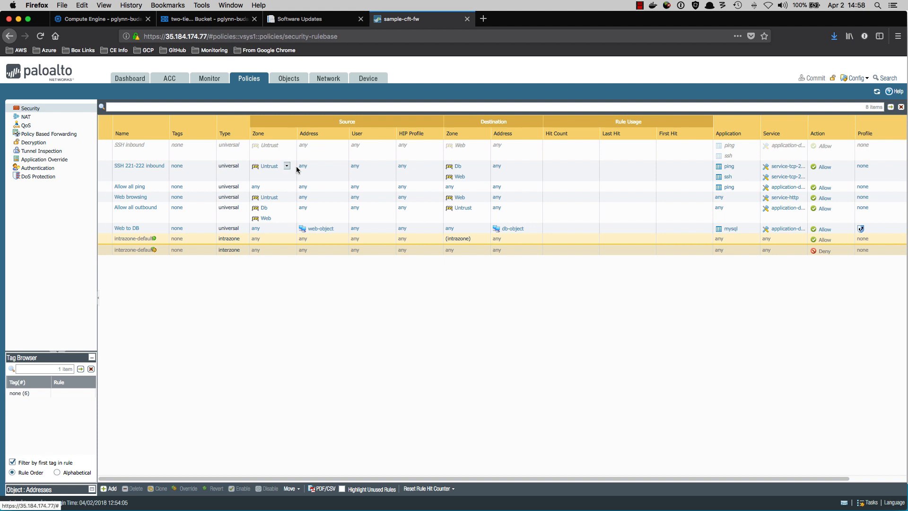